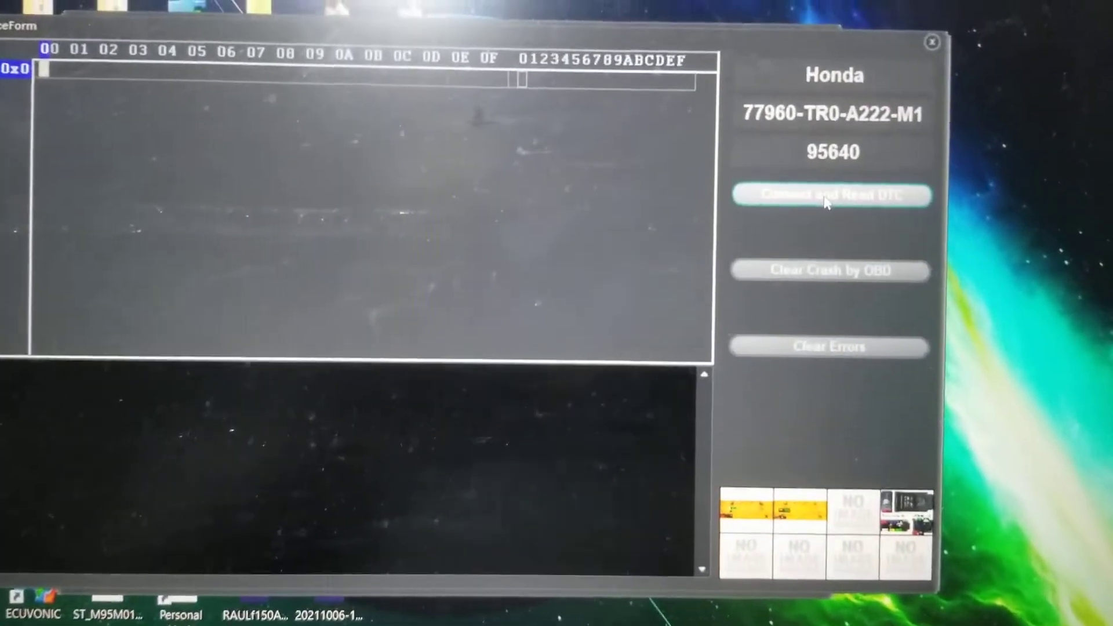
Step: Connect to the Honda 77960-TR0-A222-M1 module and read its stored DTCs into the log
{"action": "left_click", "coordinate": [829, 194]}
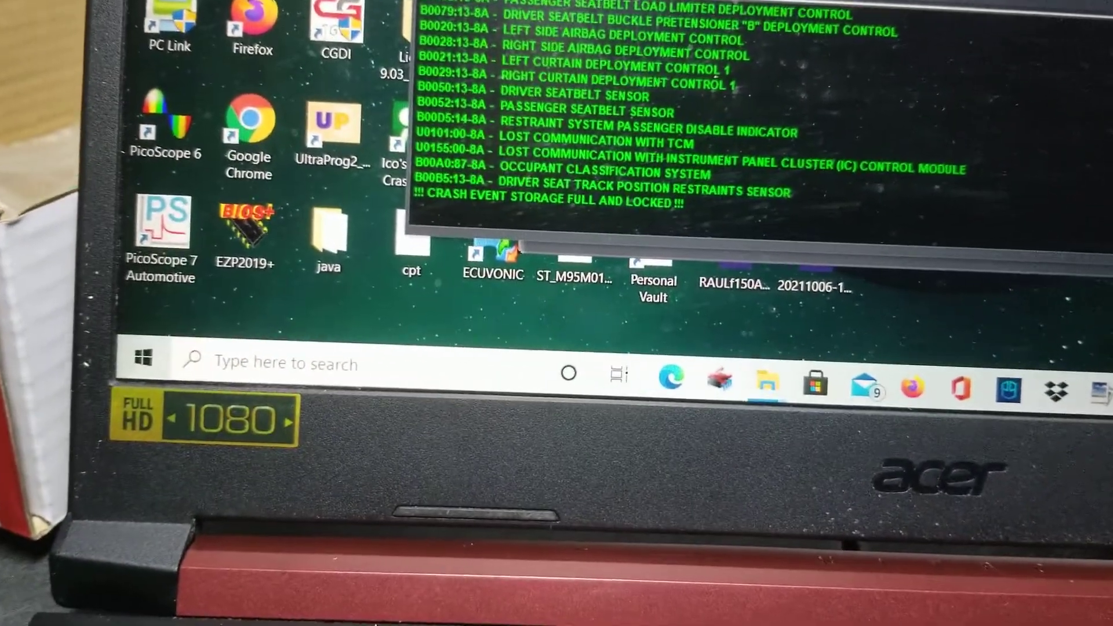
Step: Run Clear Crash by OBD through service mode, seed and password until the log shows Clear Crash... ok
{"action": "left_click", "coordinate": [905, 68]}
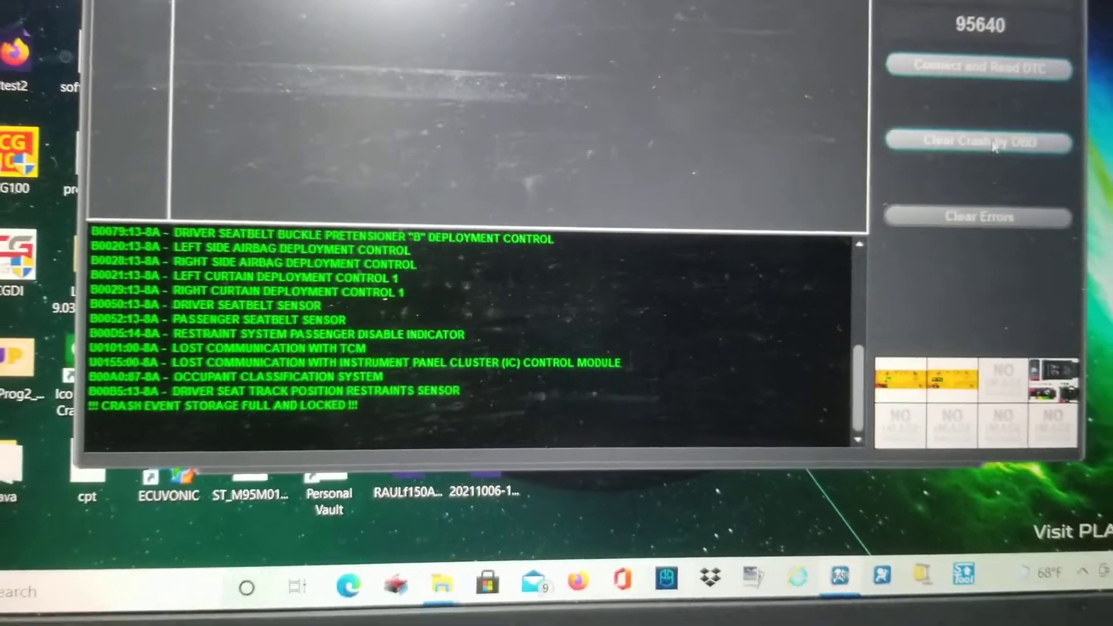
{"action": "left_click", "coordinate": [978, 143]}
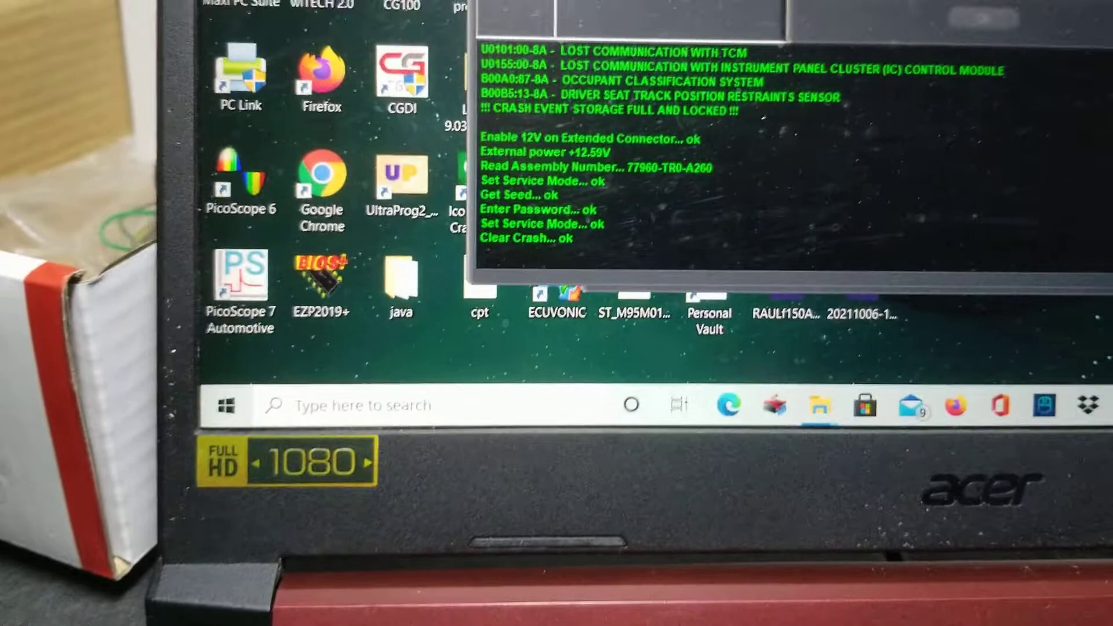
Step: Start Clear Errors so power is re-enabled and the log shows Clear errors... processing
{"action": "left_click", "coordinate": [906, 137]}
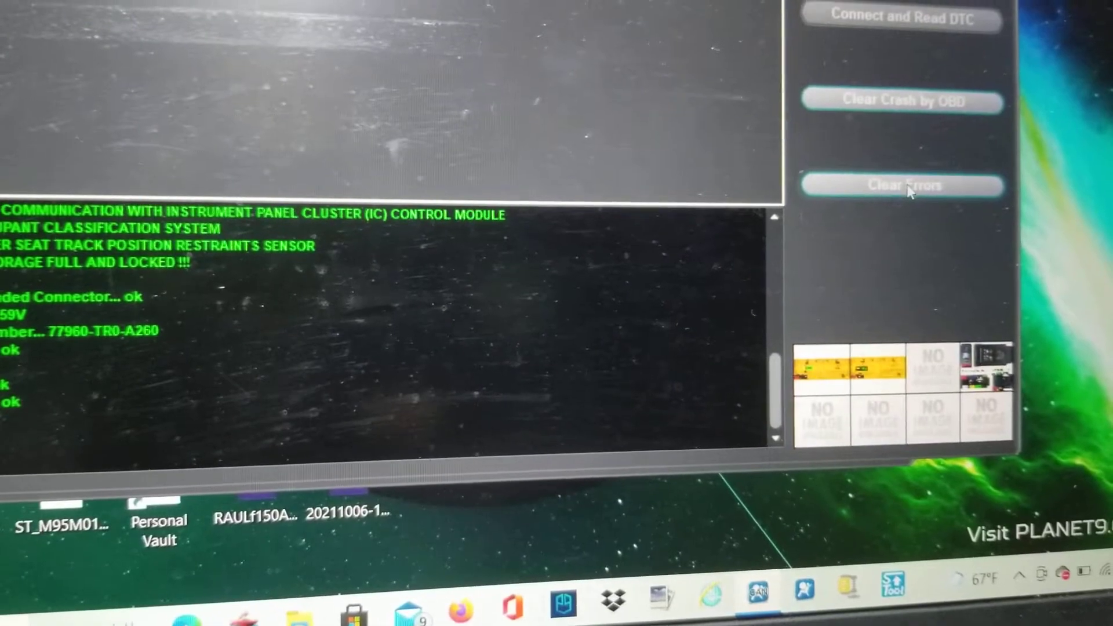
{"action": "left_click", "coordinate": [902, 186]}
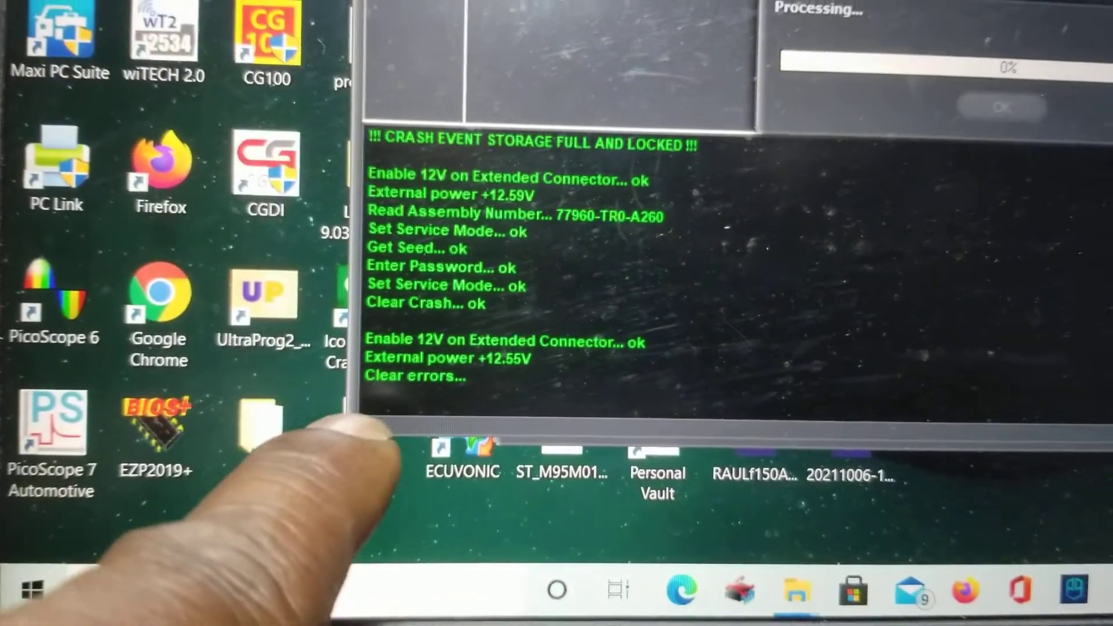